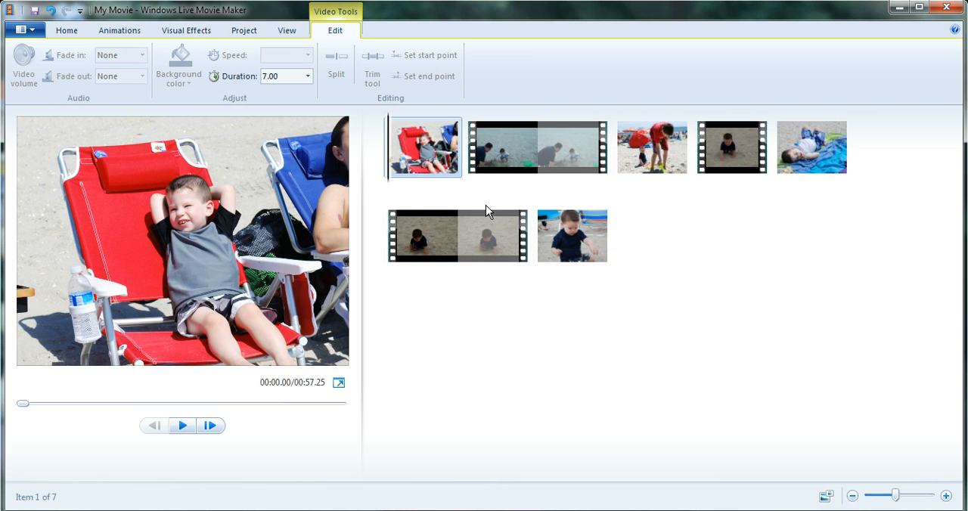
mouse_move(378, 157)
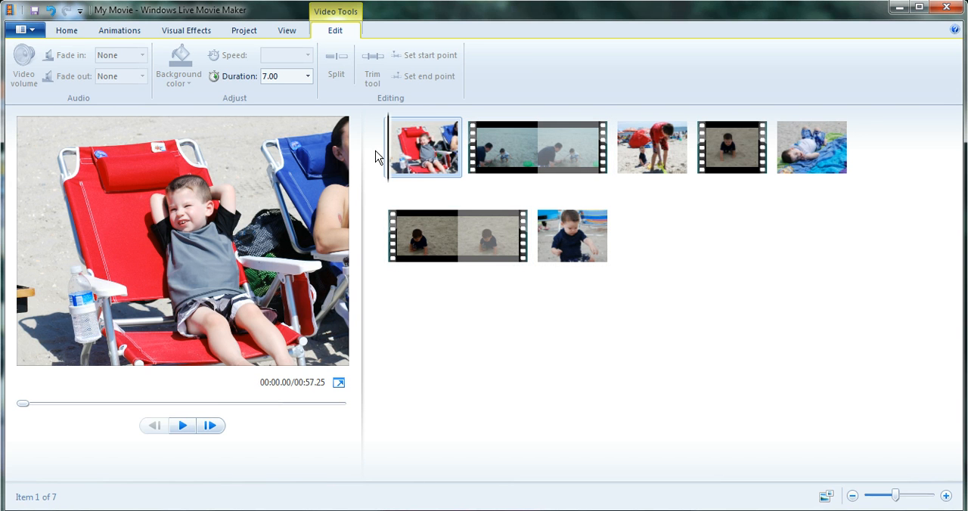
mouse_move(66, 30)
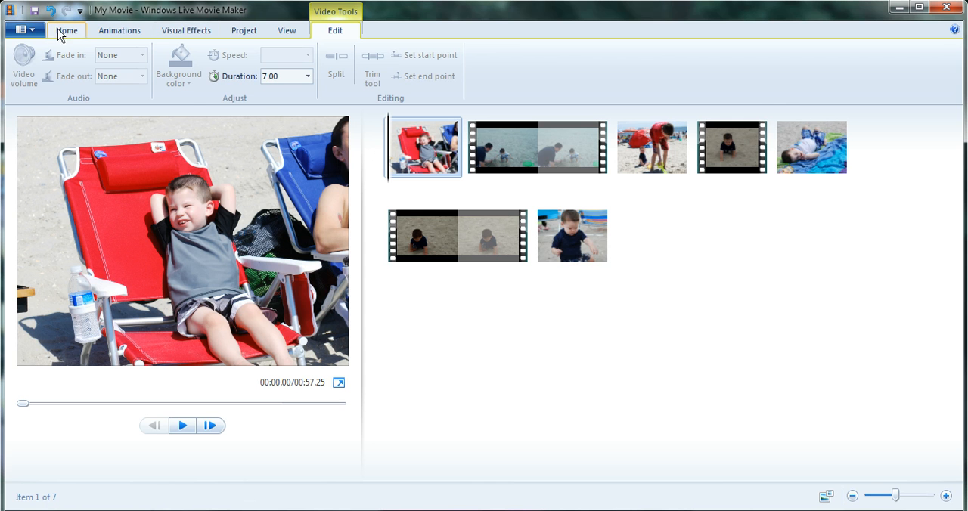
- Add a 'Beach Vacation' title screen before the first photo and select its text
click(66, 30)
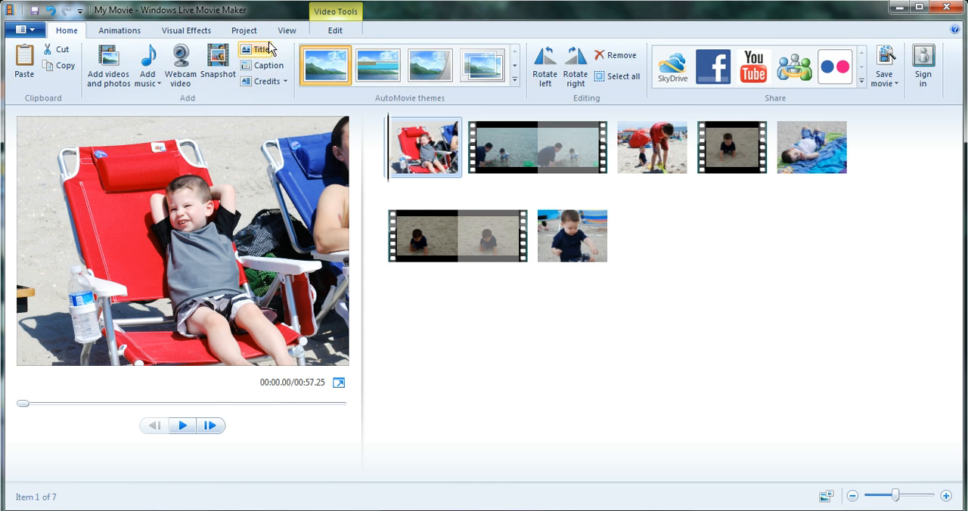
click(261, 50)
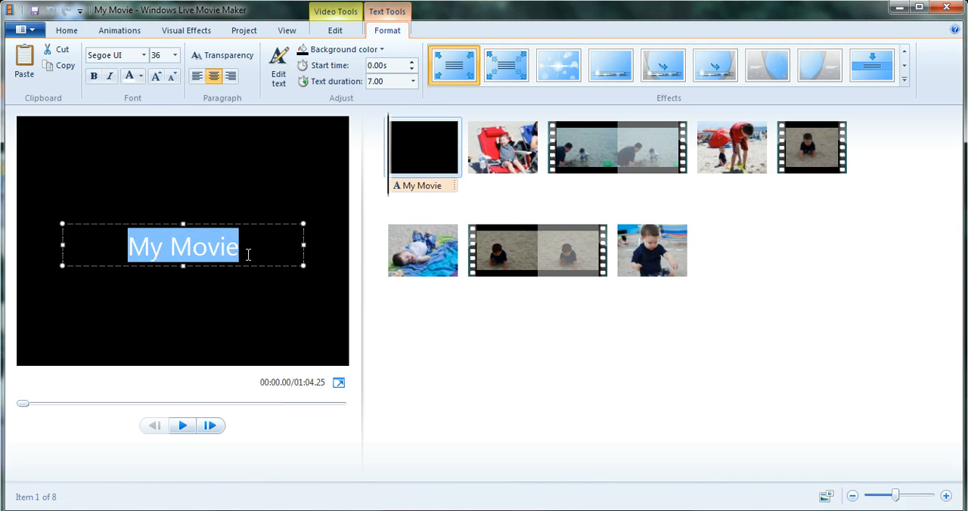
text(Beach Vac)
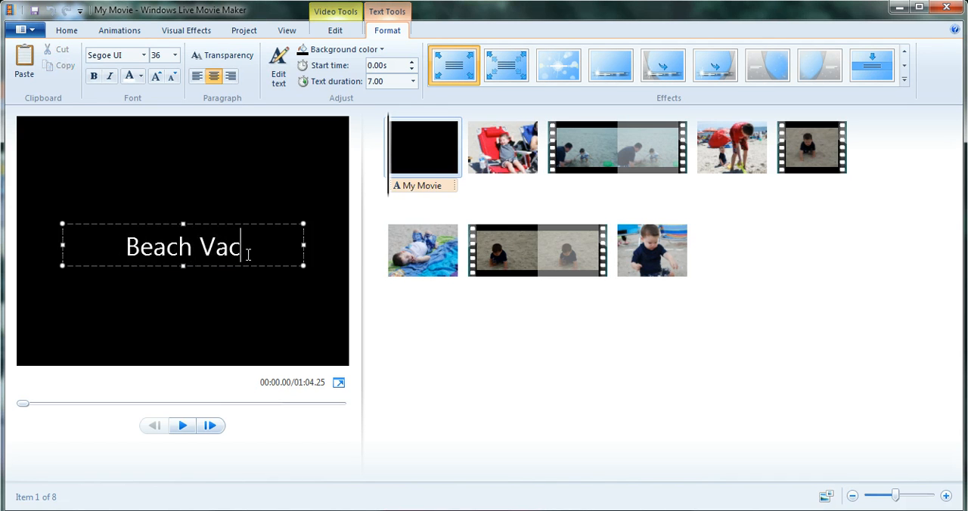
text(ation)
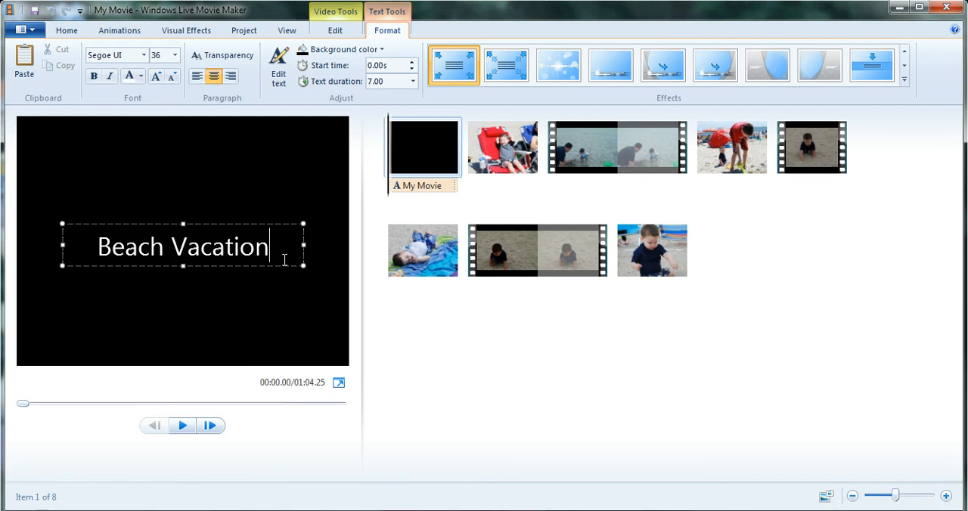
triple_click(182, 246)
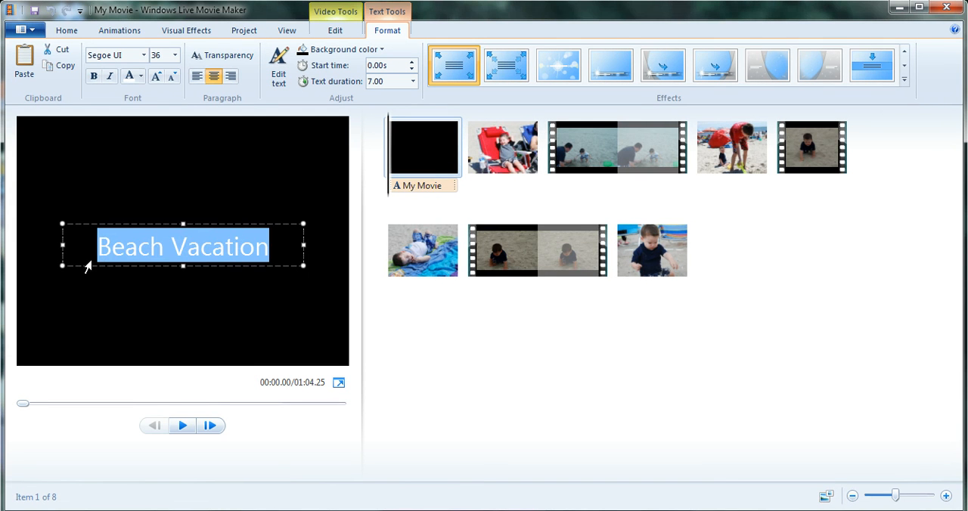
- Format the title text as Comic Sans MS, size 48, dark colour, on a blue background
click(143, 55)
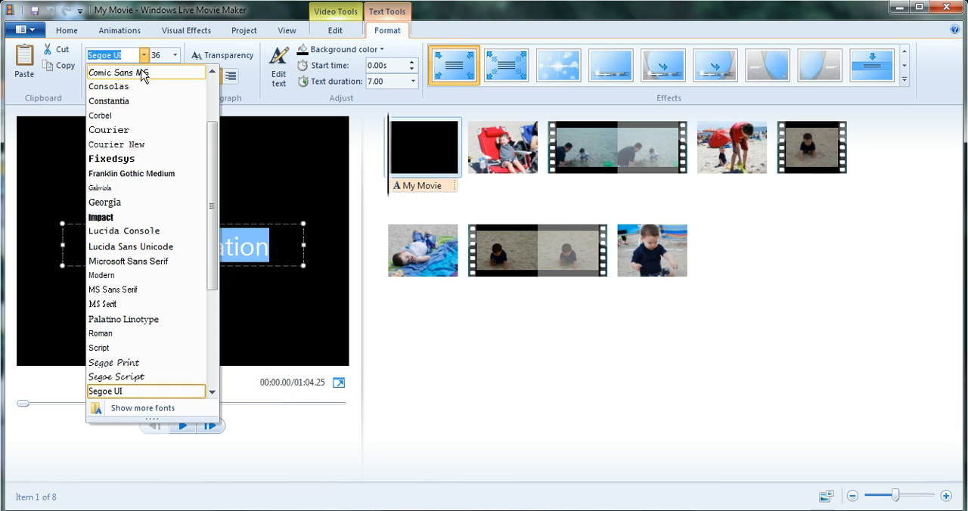
click(117, 72)
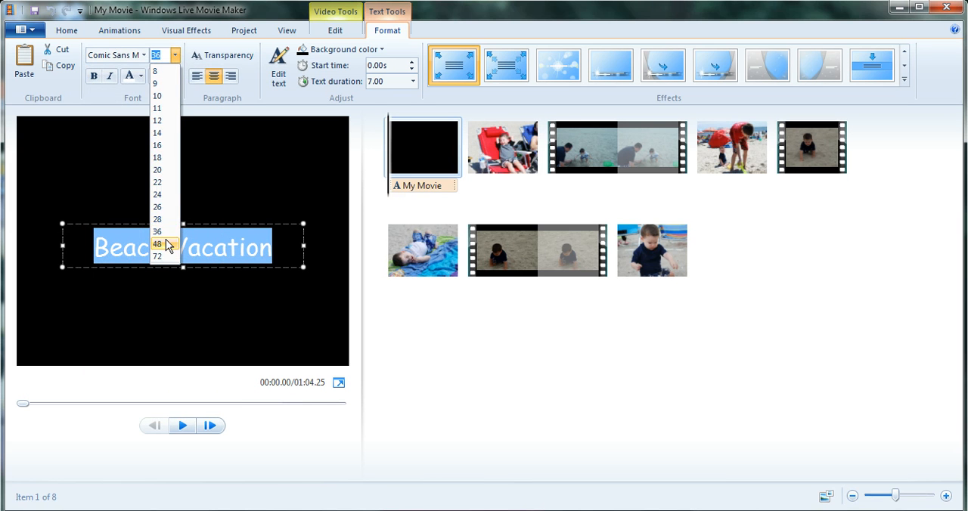
click(157, 244)
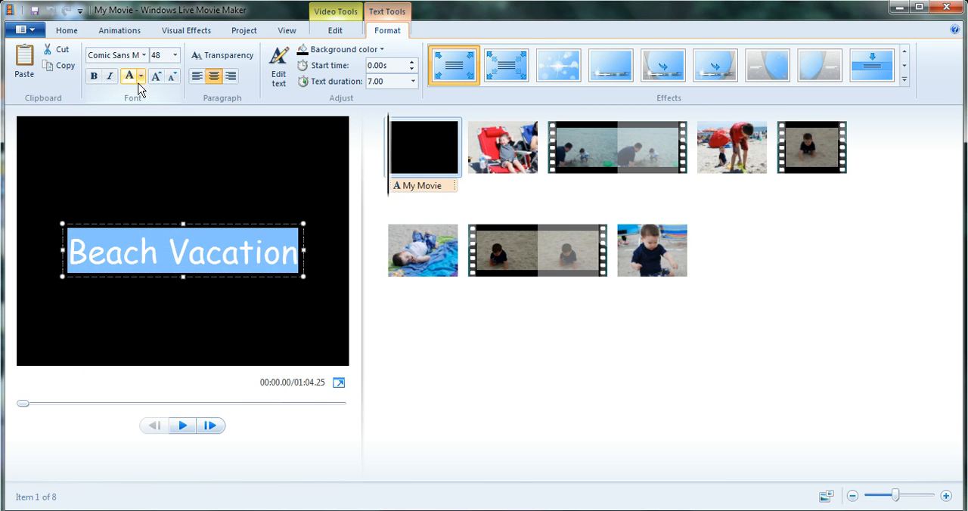
click(141, 76)
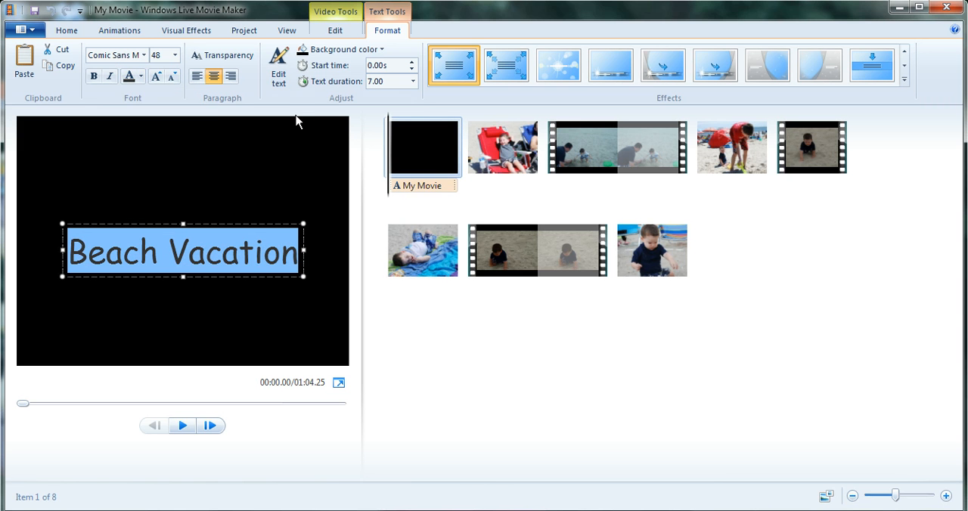
click(345, 49)
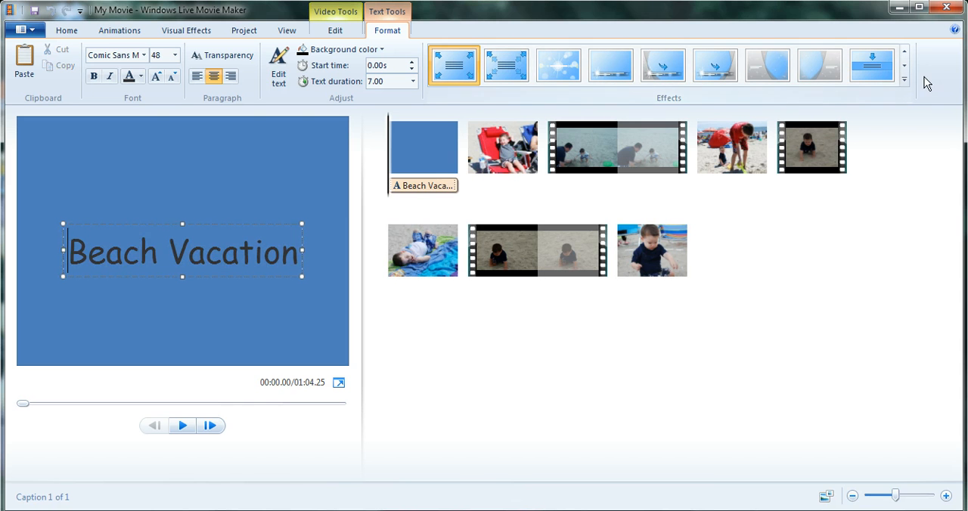
mouse_move(905, 82)
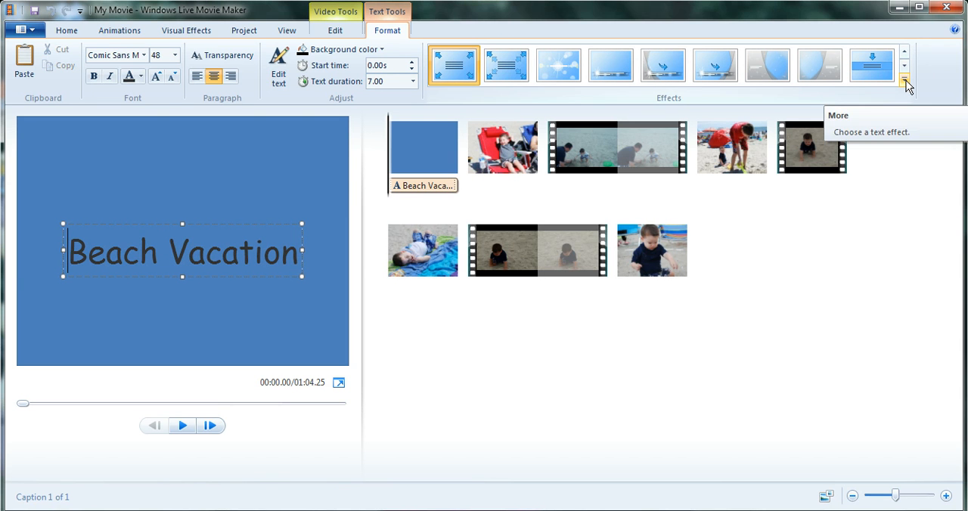
- Expand the full text effects gallery to choose a cinematic effect for the title
click(903, 84)
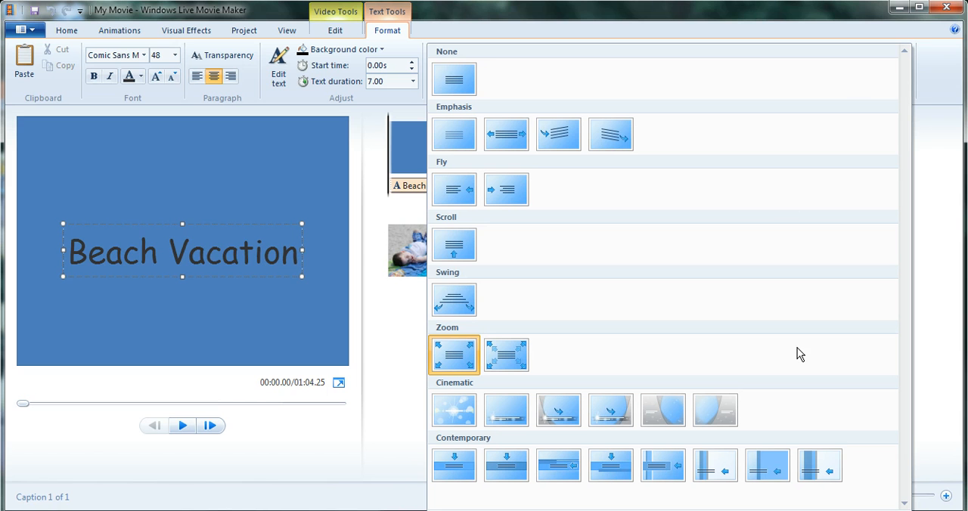
mouse_move(508, 258)
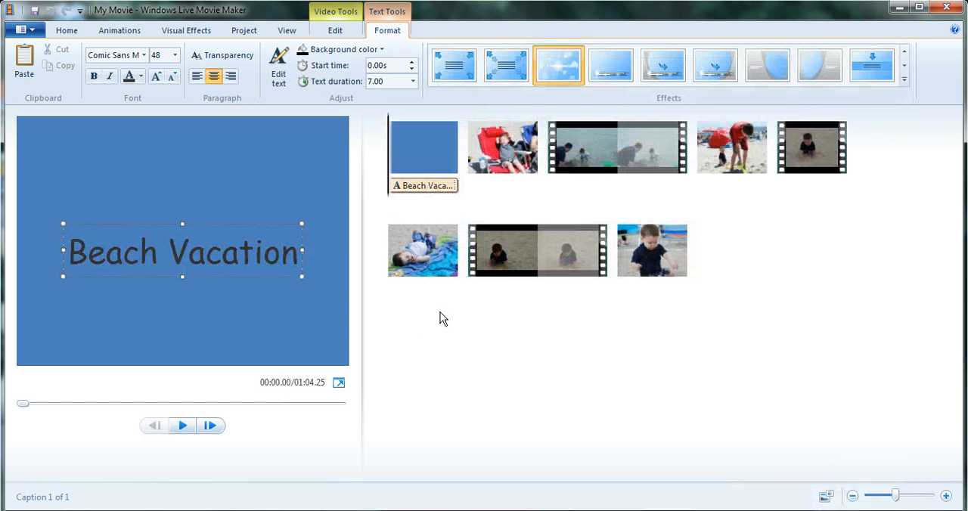
mouse_move(469, 195)
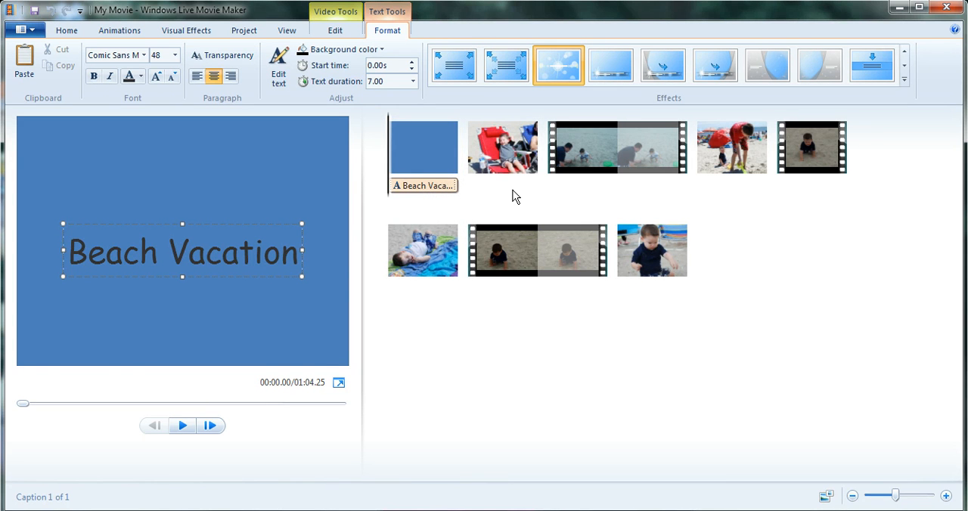
- Caption the red beach chair photo with 'Relaxing' in black text
click(503, 146)
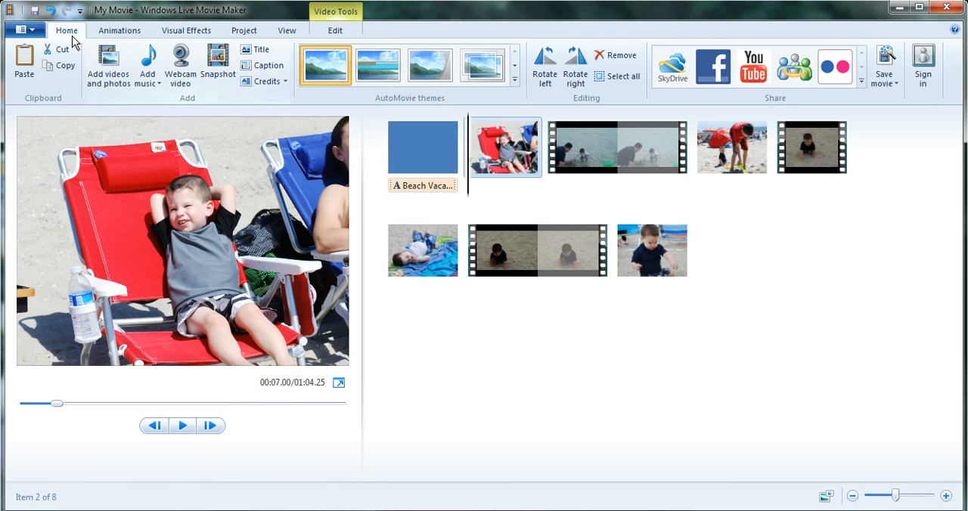
mouse_move(268, 66)
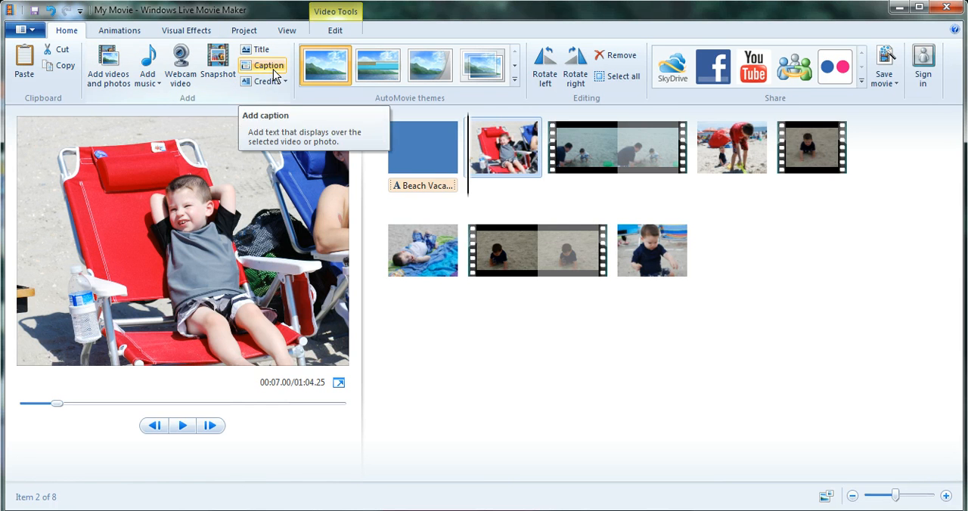
click(268, 65)
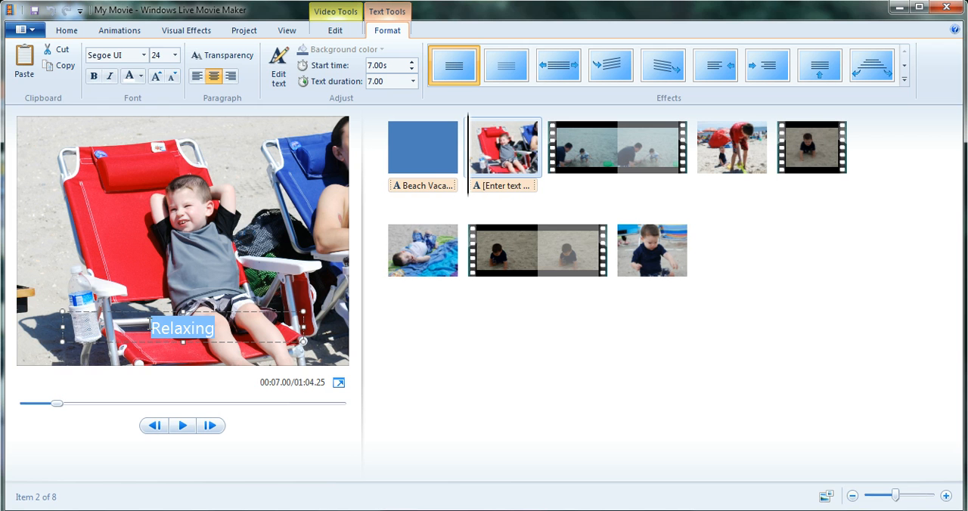
click(141, 76)
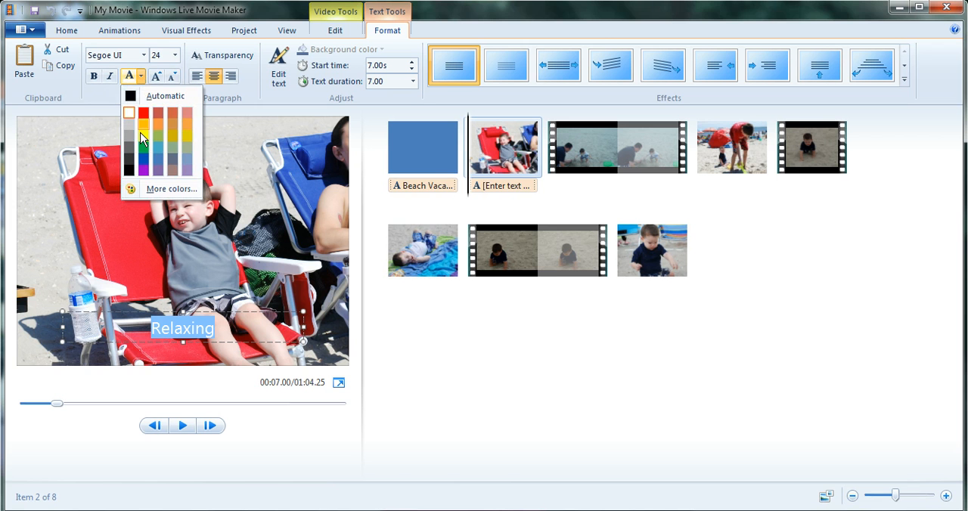
click(165, 96)
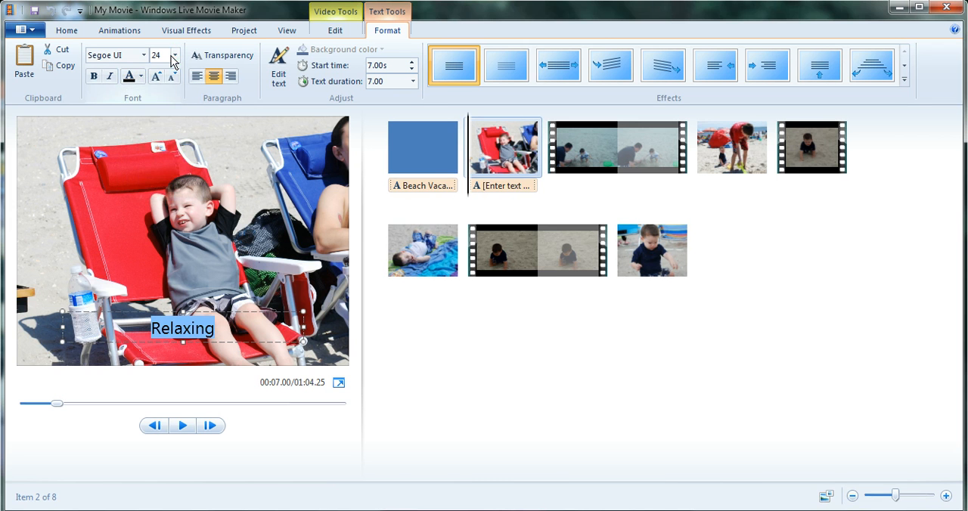
- Set the 'Relaxing' caption to size 28 with a spin-in effect
click(175, 55)
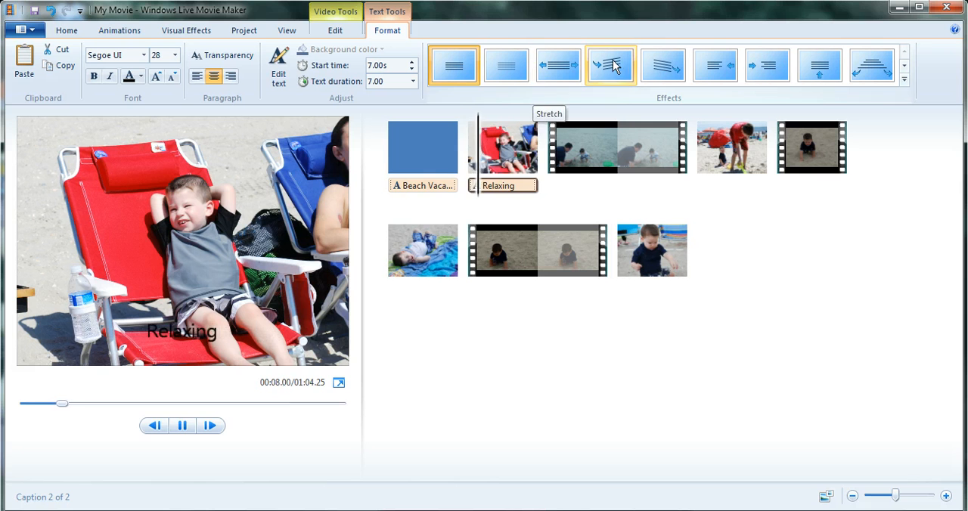
click(610, 66)
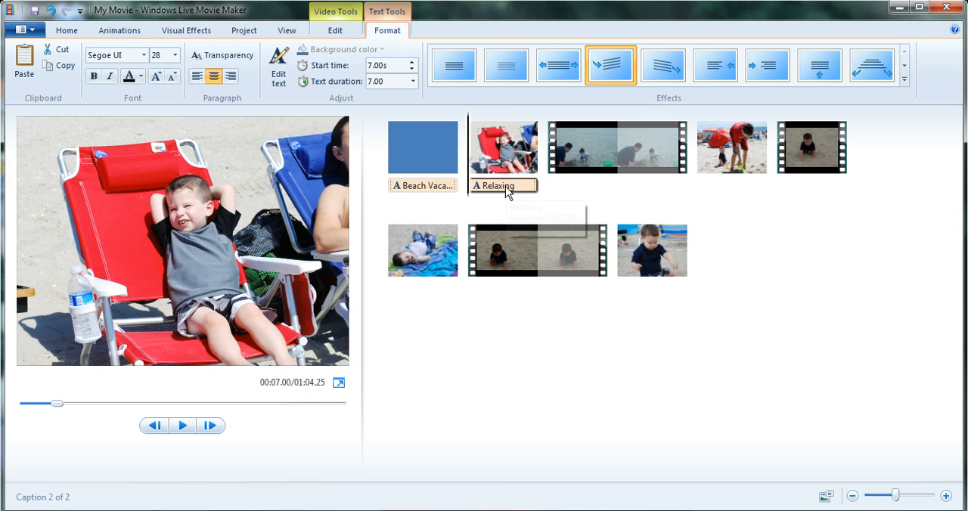
mouse_move(492, 188)
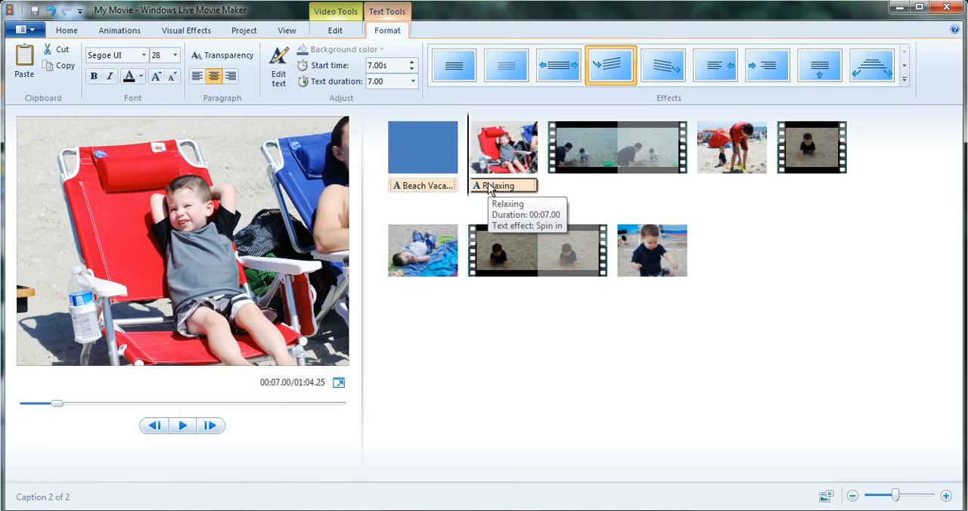
mouse_move(559, 179)
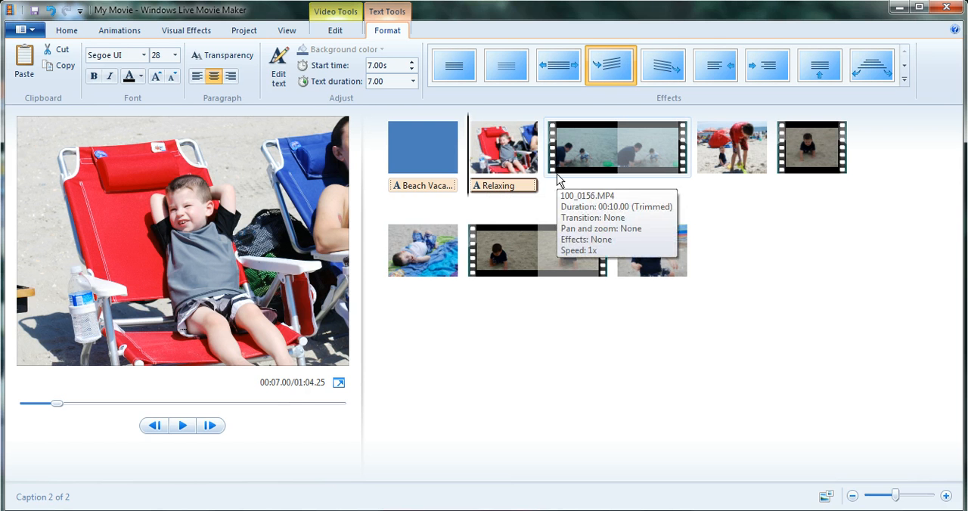
mouse_move(567, 165)
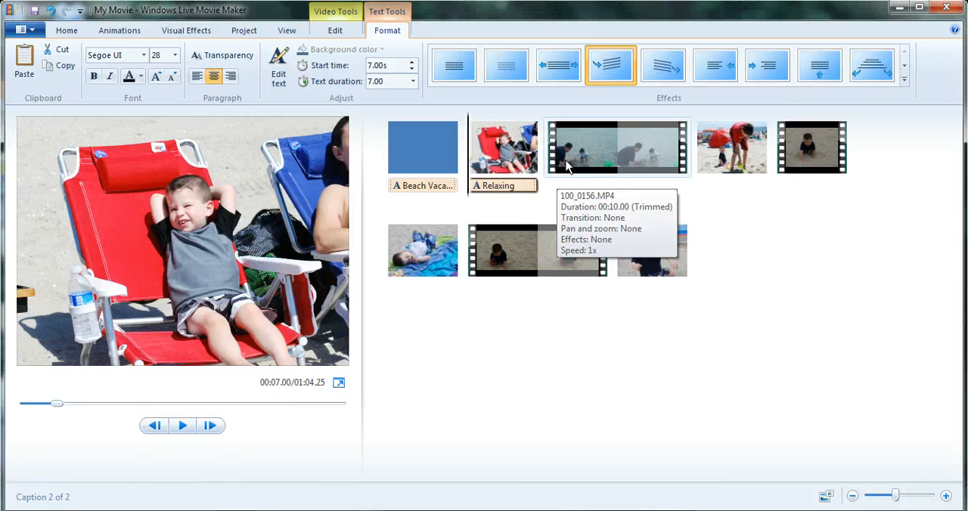
- Select the 100_0156.MP4 sand-digging video clip in the storyboard
click(617, 147)
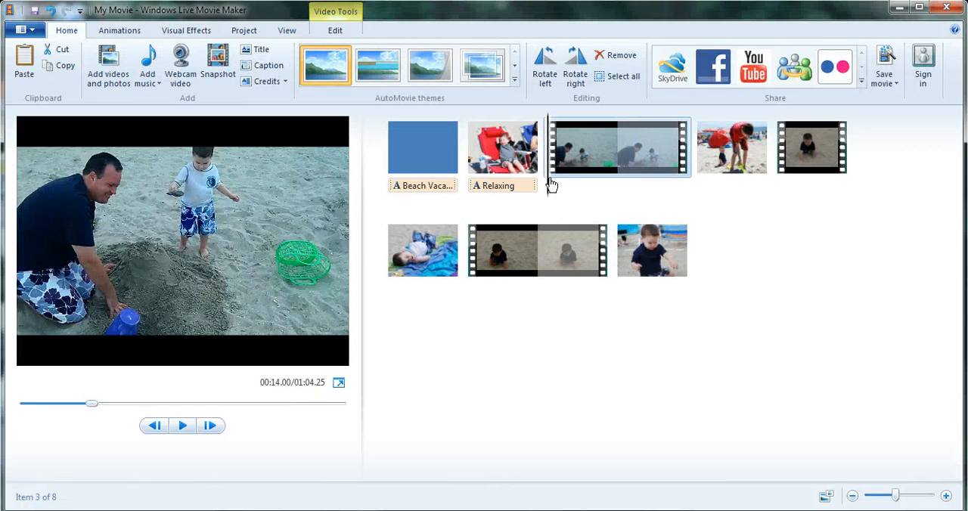
mouse_move(550, 191)
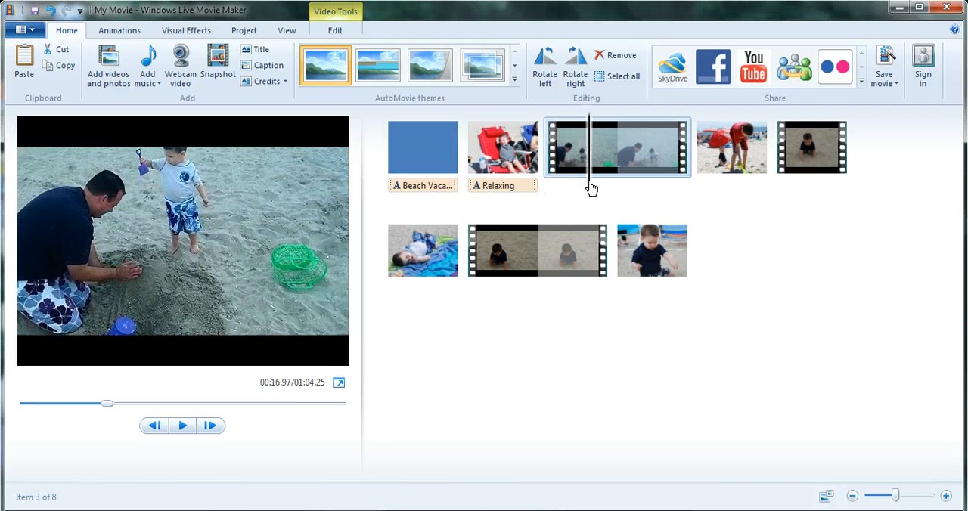
mouse_move(268, 65)
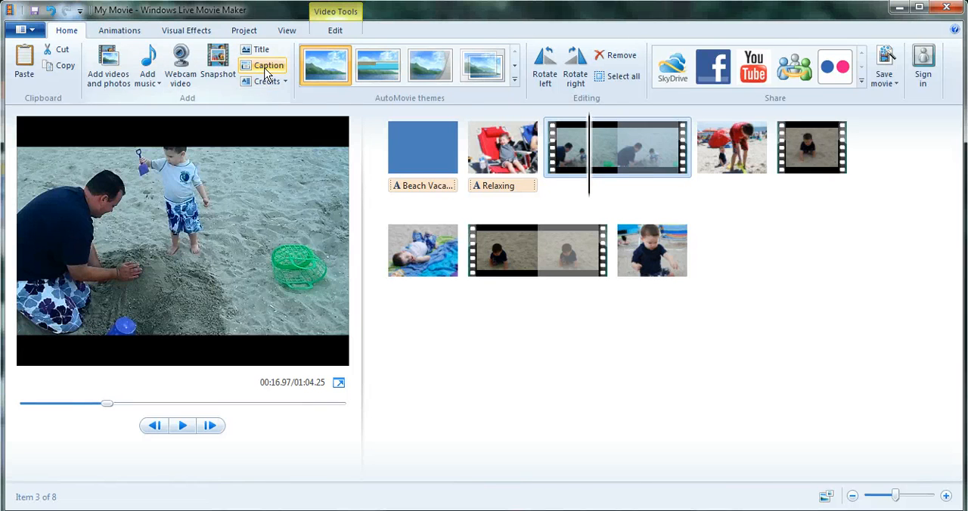
- Add a caption to the sand-digging video clip
click(268, 65)
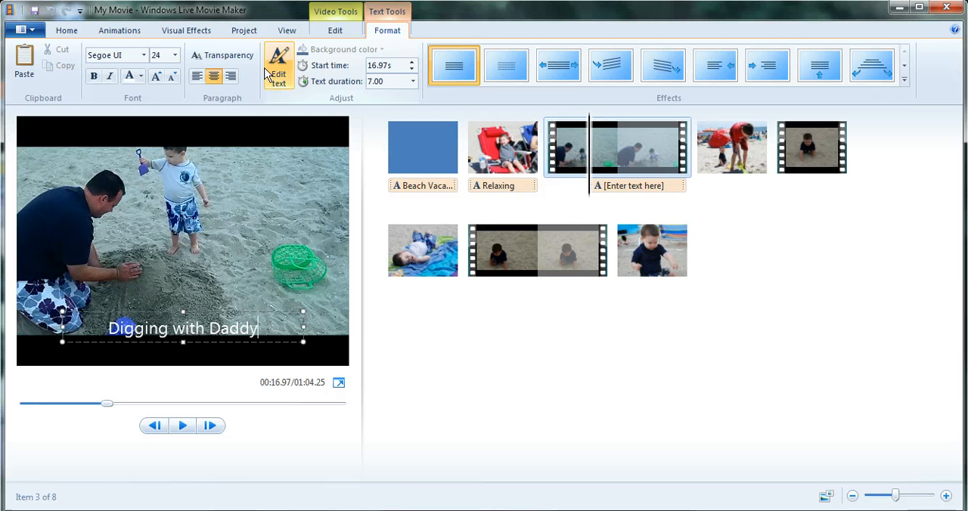
mouse_move(133, 75)
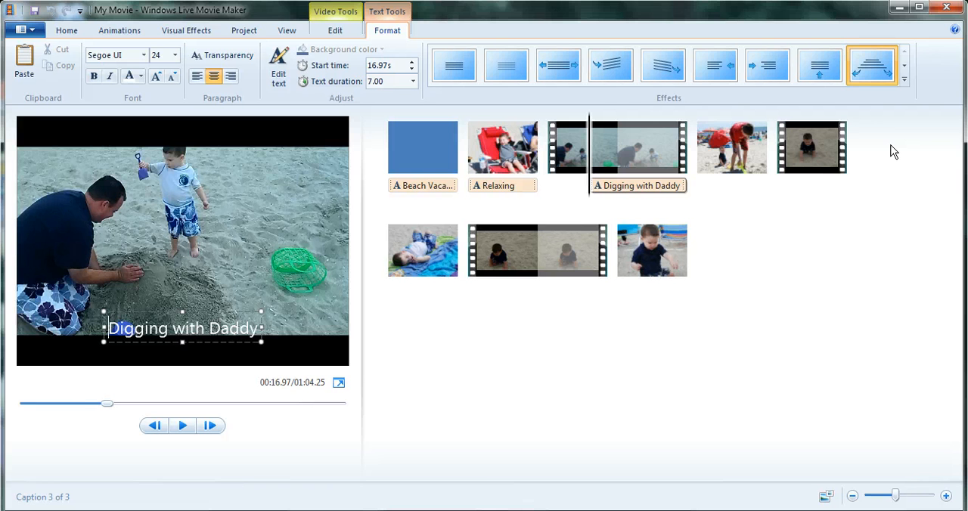
mouse_move(820, 182)
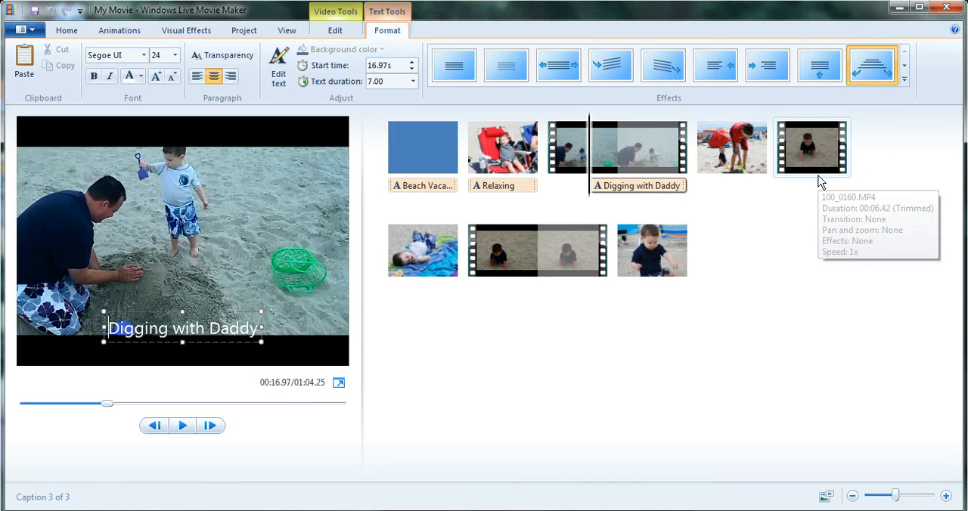
mouse_move(314, 136)
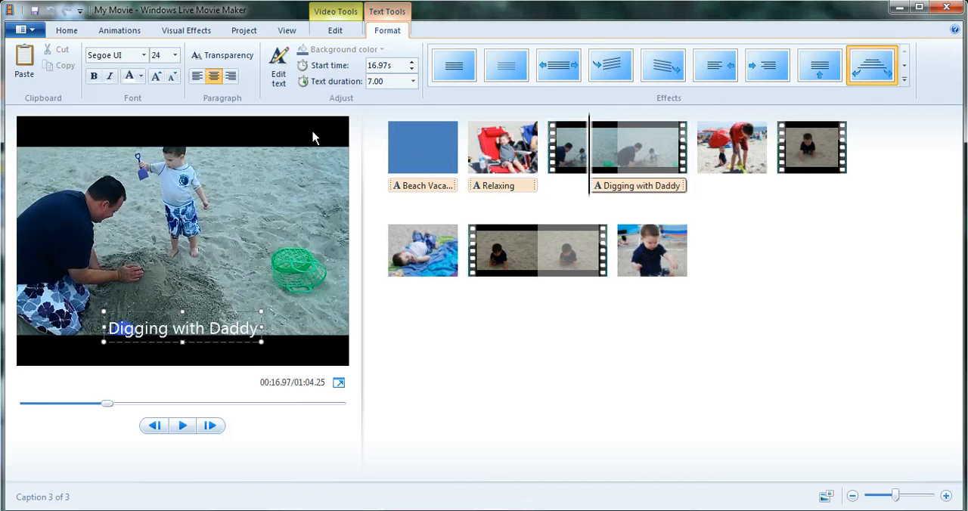
mouse_move(320, 123)
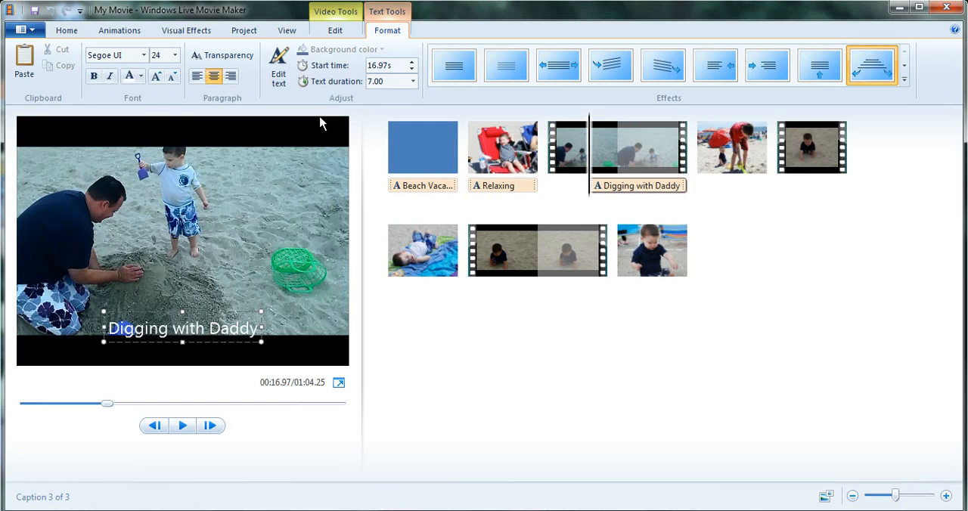
- Add a credits screen at the end of the movie
click(67, 30)
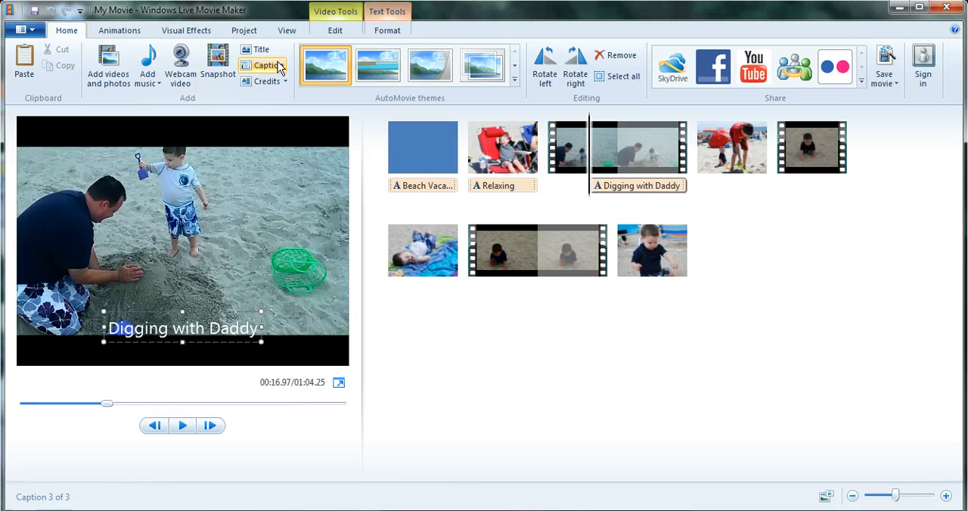
mouse_move(266, 81)
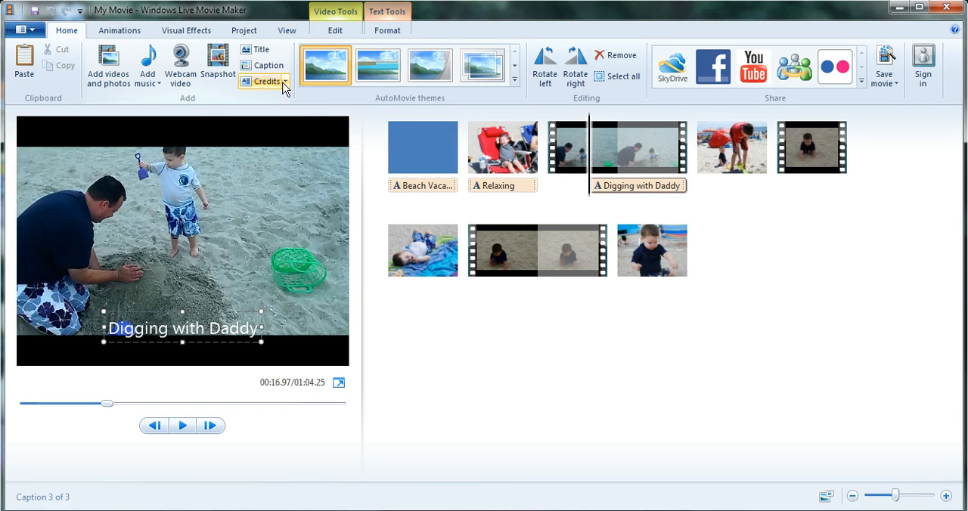
click(286, 81)
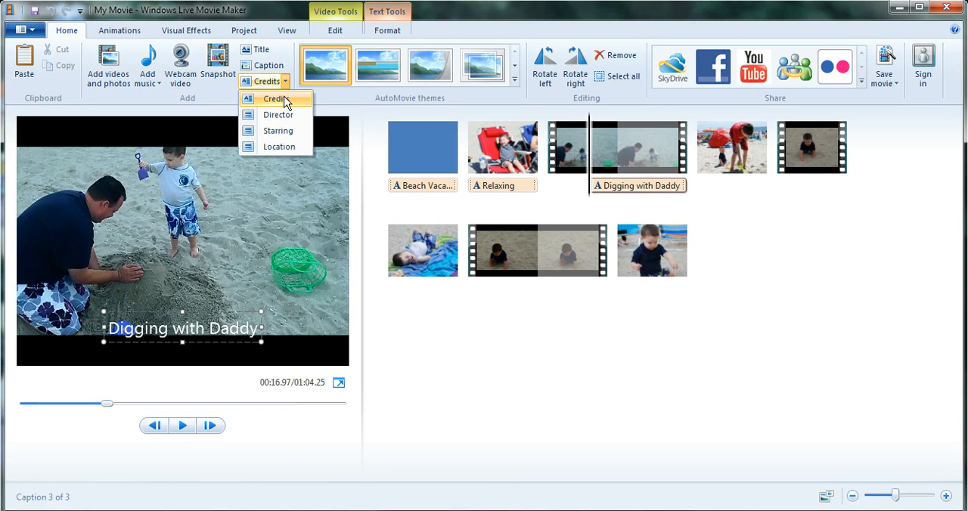
click(275, 98)
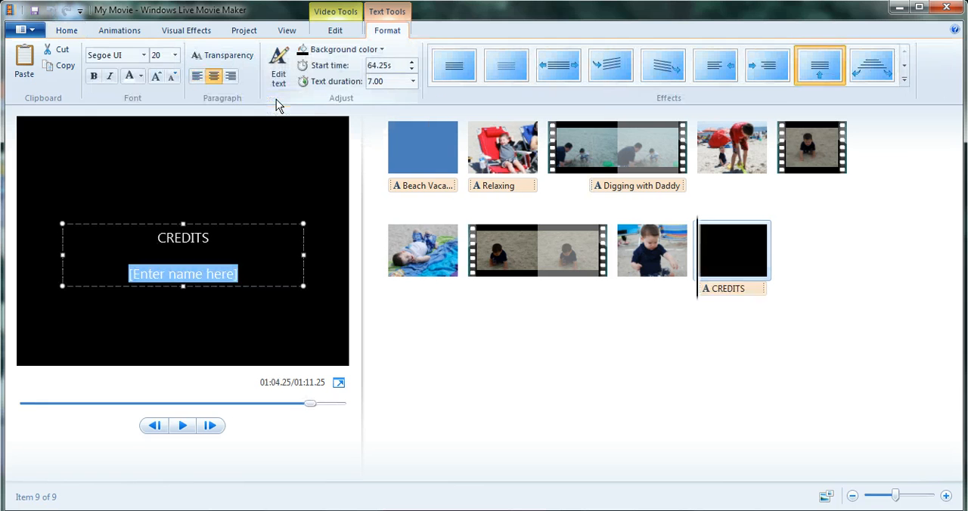
mouse_move(232, 266)
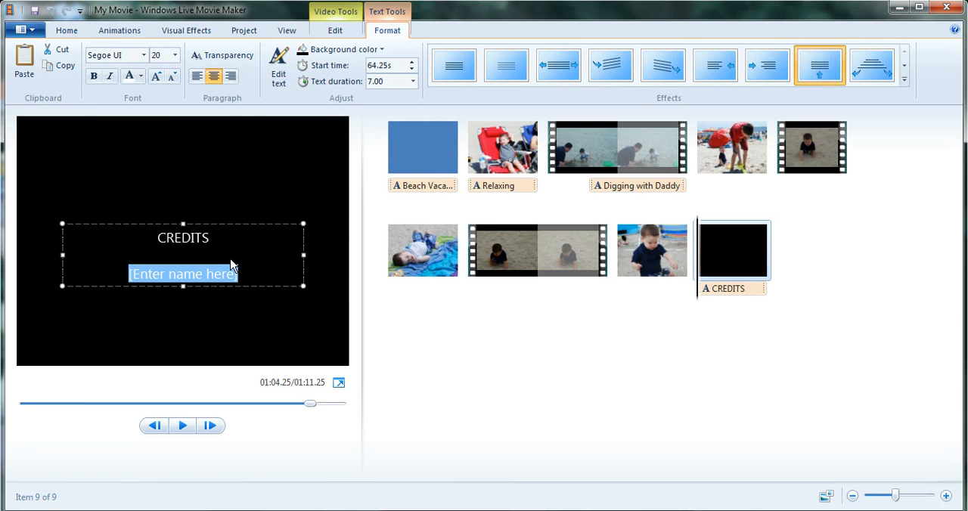
text(Thanks for)
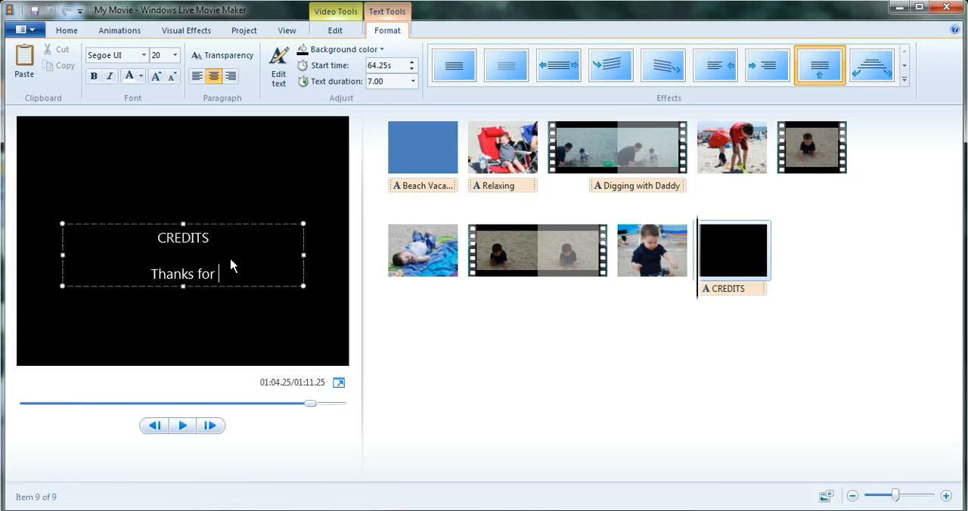
text(watching!)
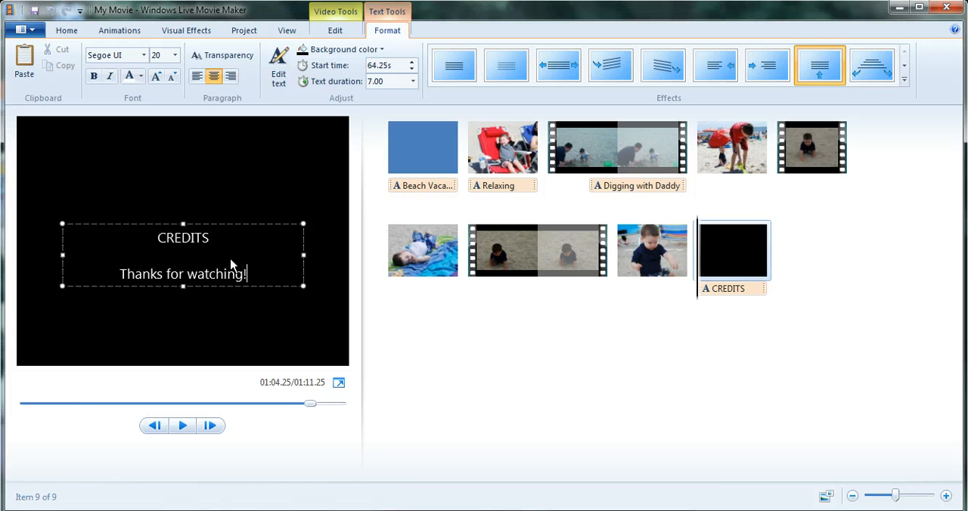
text(http://w)
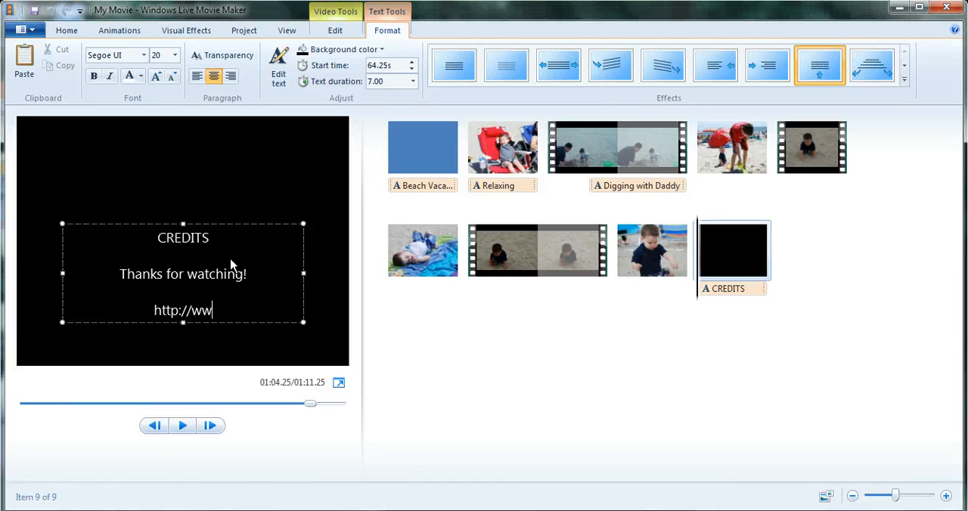
text(w.mamas)
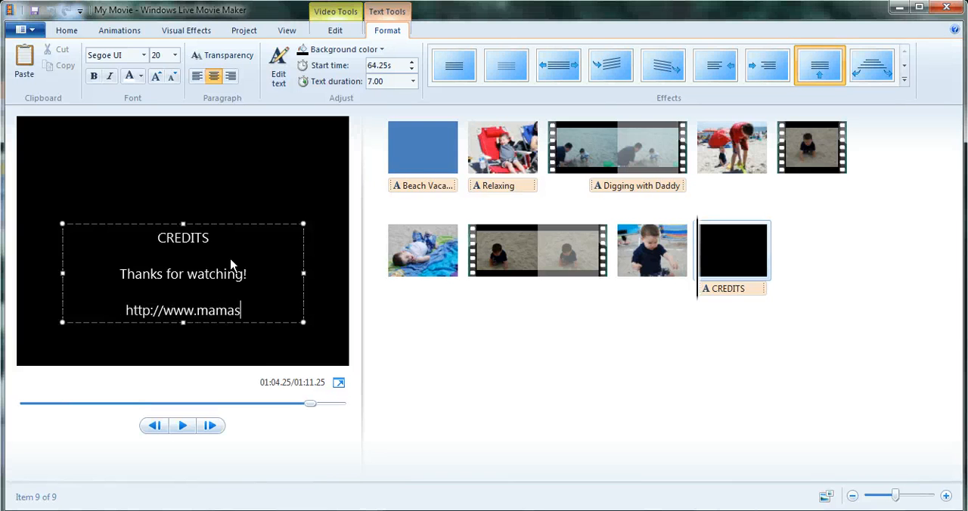
text(monologues.com)
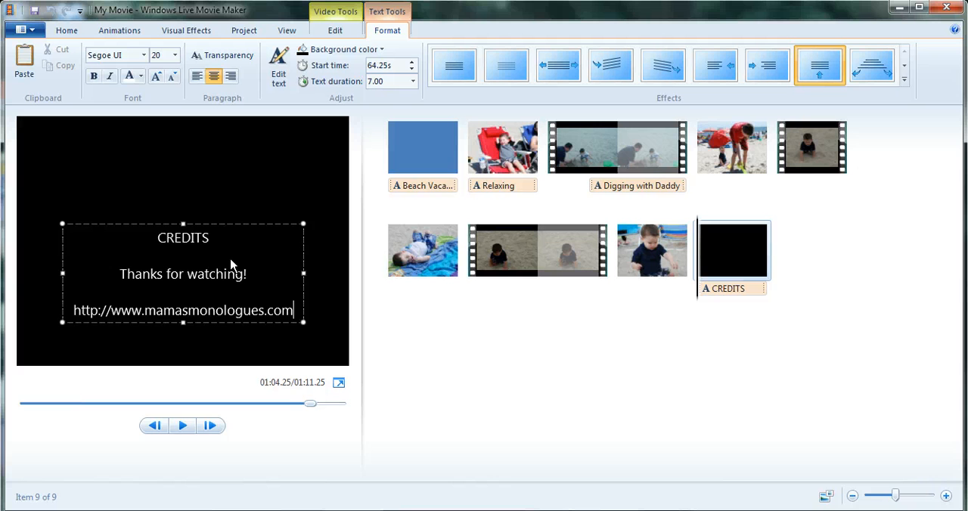
text(@)
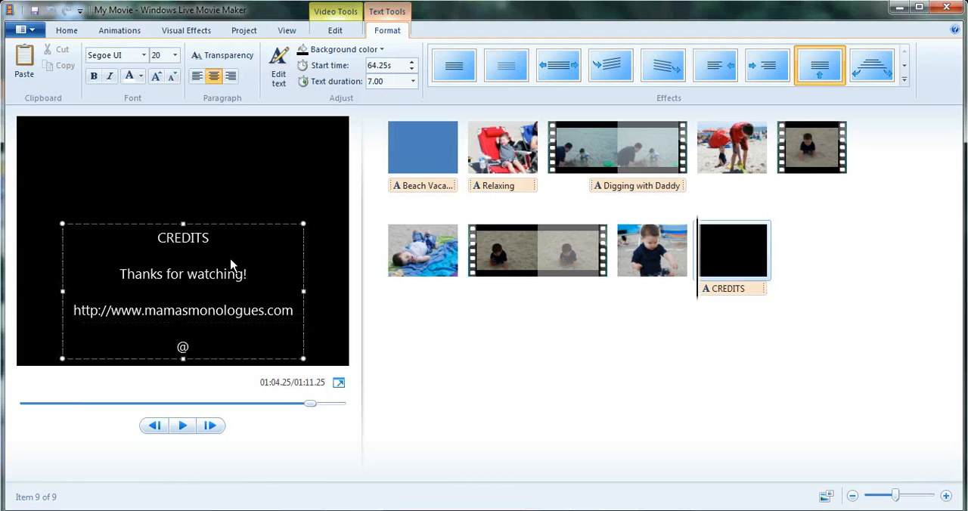
text(mamasmonol)
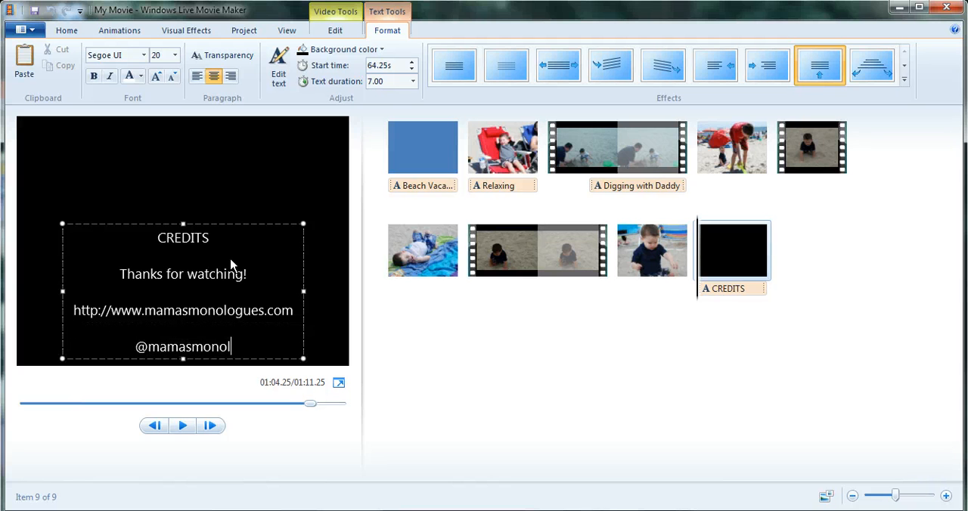
text(ogues)
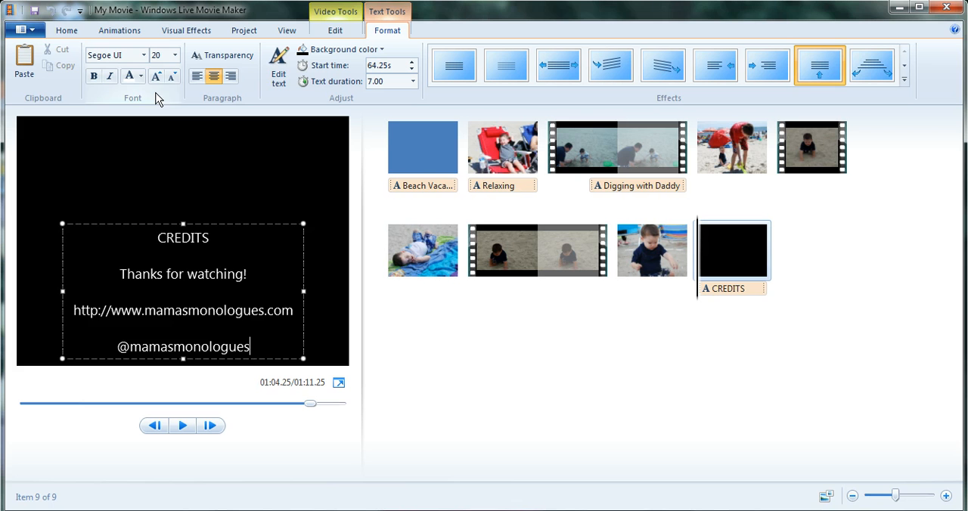
mouse_move(339, 120)
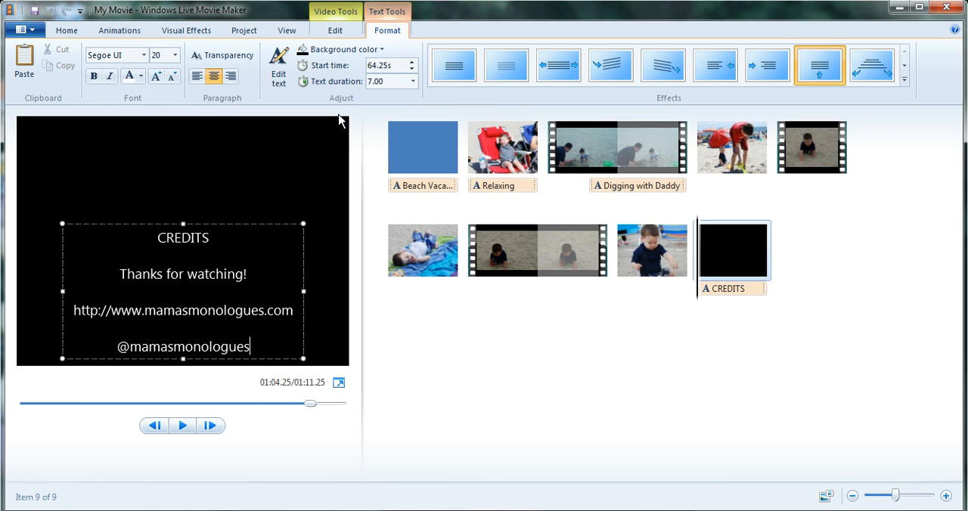
- Apply the Scroll effect so the credits text rolls upward
click(905, 80)
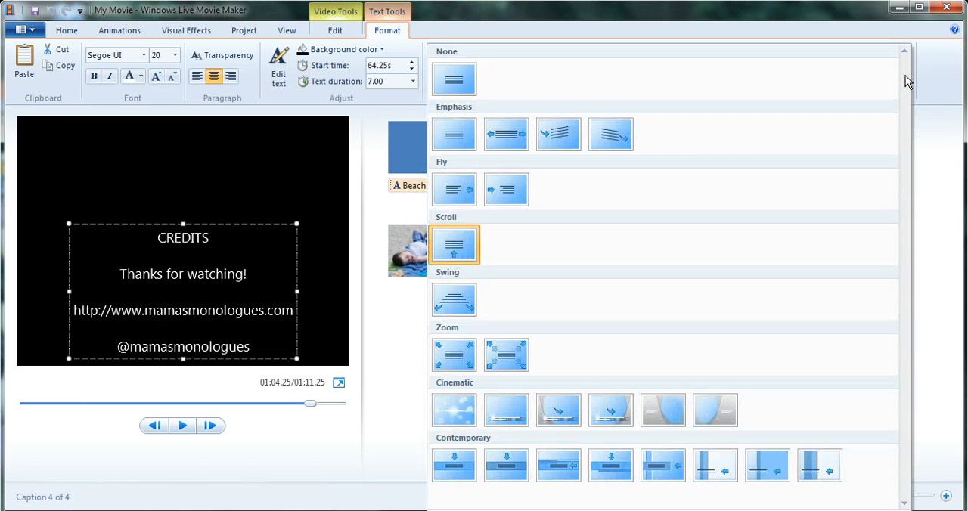
click(182, 425)
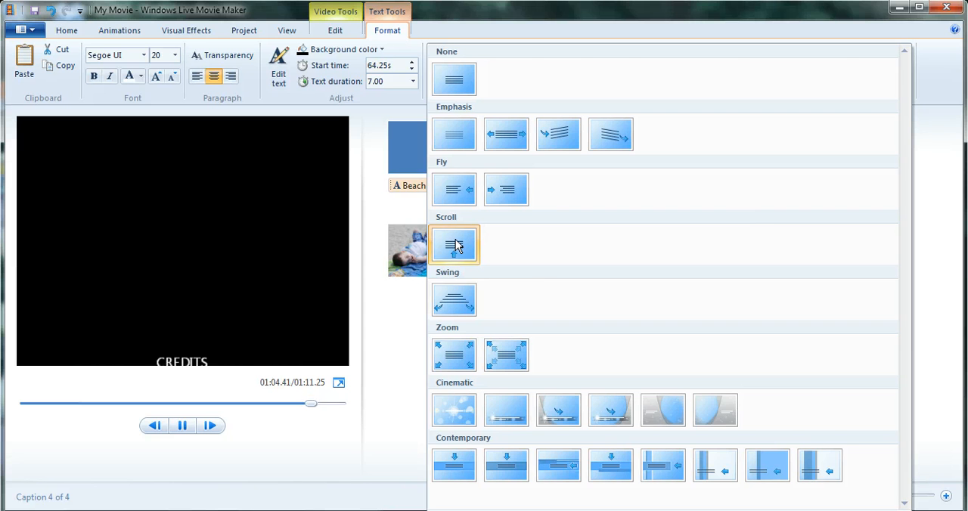
click(453, 244)
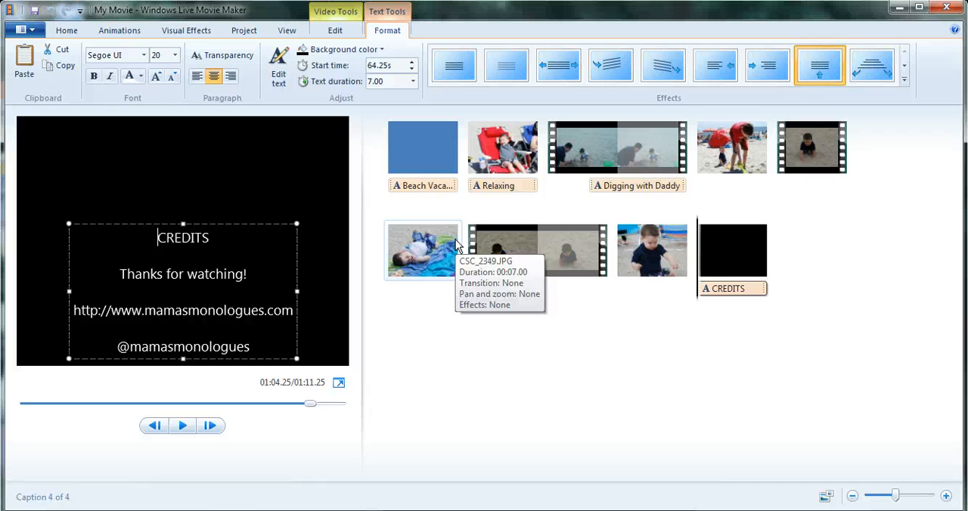
mouse_move(503, 148)
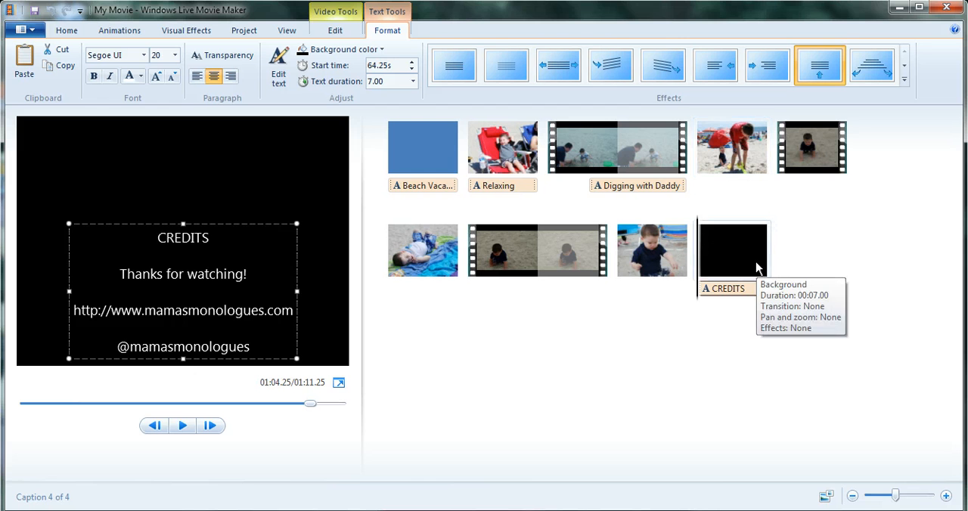
mouse_move(728, 297)
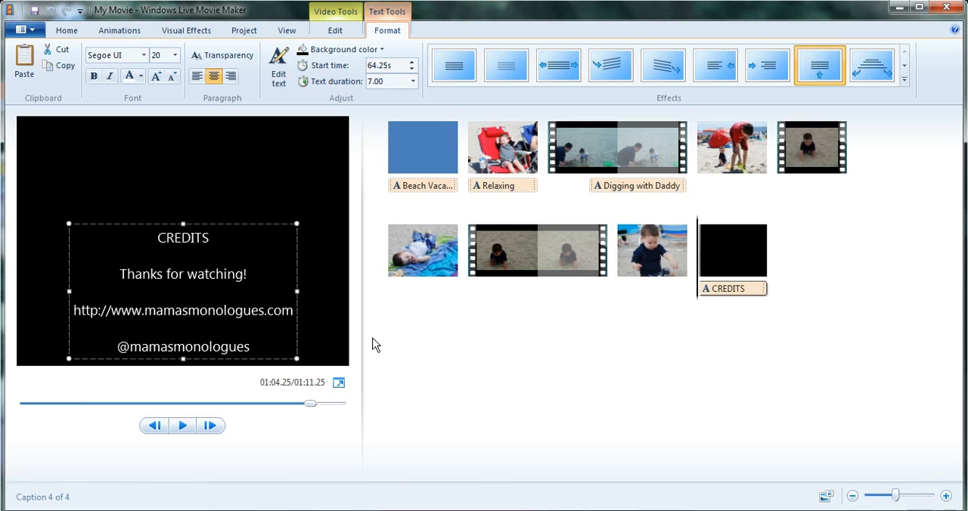
- Open the Movie Maker application menu to reach the Save movie options
click(25, 29)
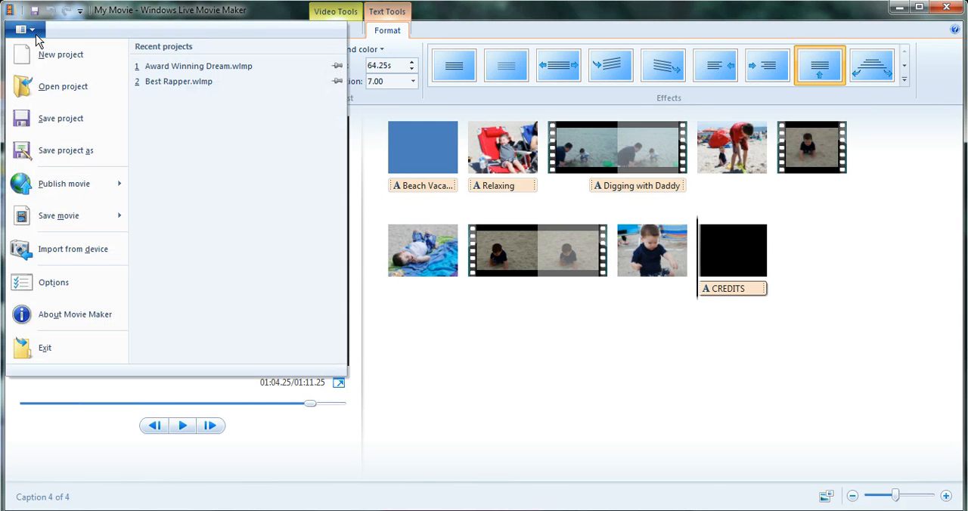
mouse_move(72, 249)
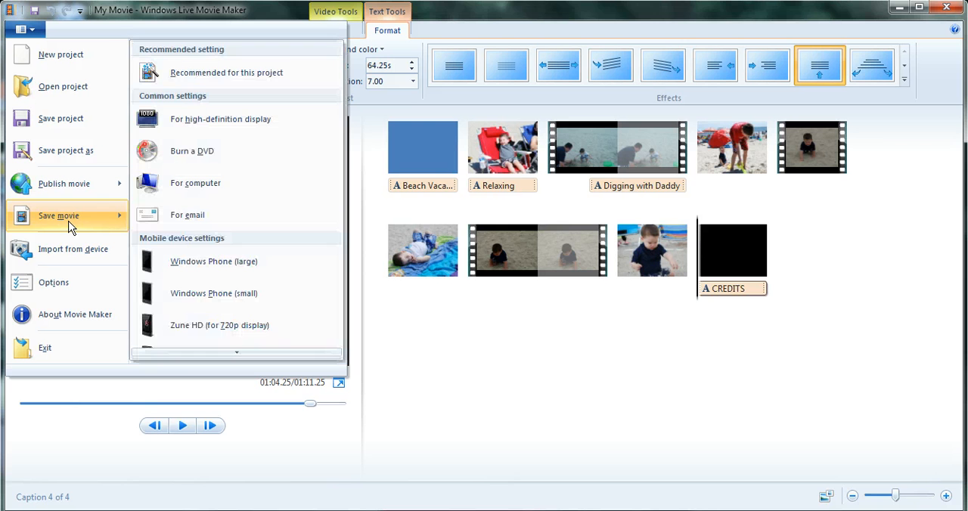
mouse_move(195, 183)
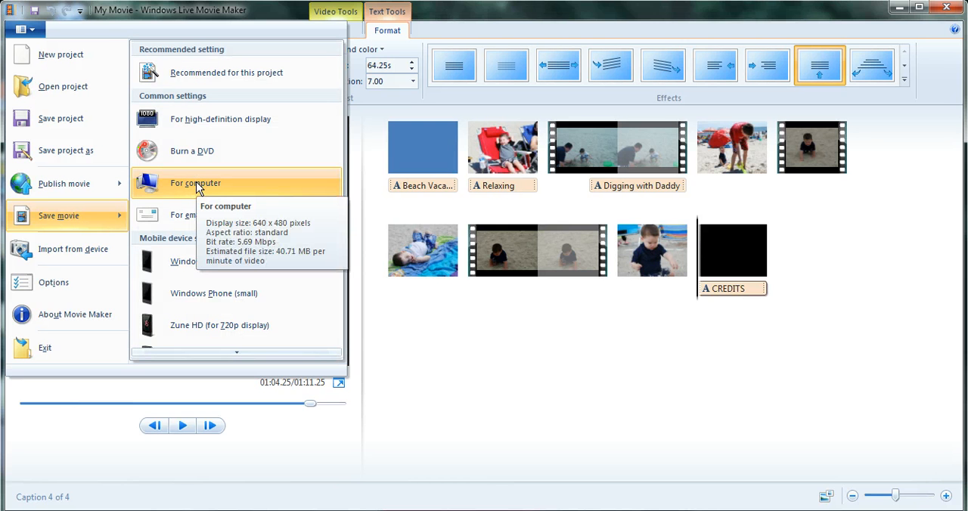